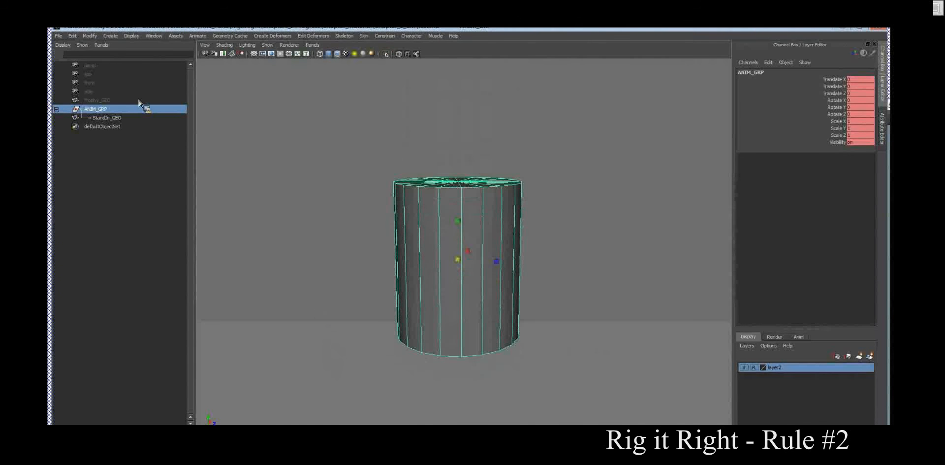
# Inspect Trophy_GEO and StandIn_GEO in the Outliner, then select Trophy_GEO for reparenting under ANIM_GRP.
pyautogui.click(97, 101)
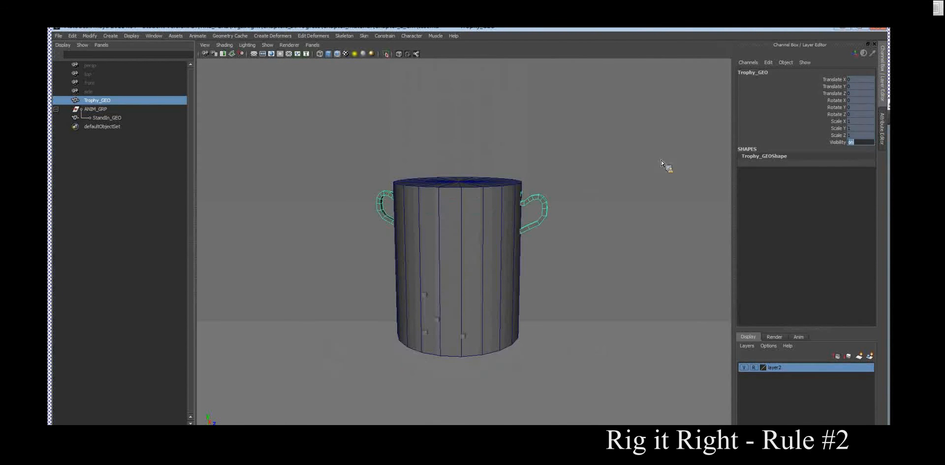
pyautogui.click(106, 117)
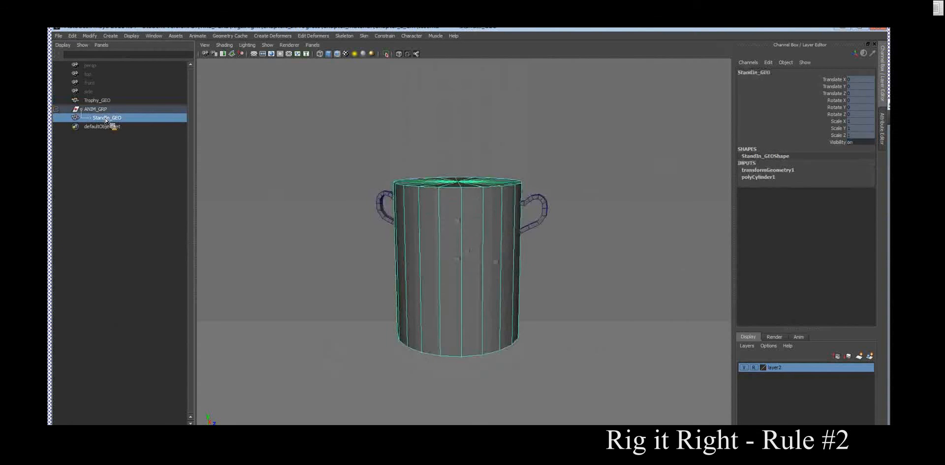
pyautogui.click(96, 101)
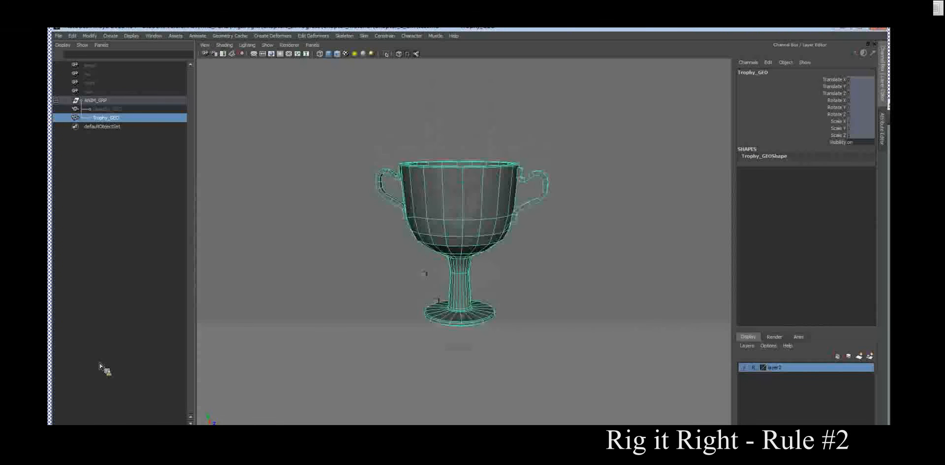
# Clear the selection and select StandIn_GEO to check its channels after unhiding it.
pyautogui.click(106, 108)
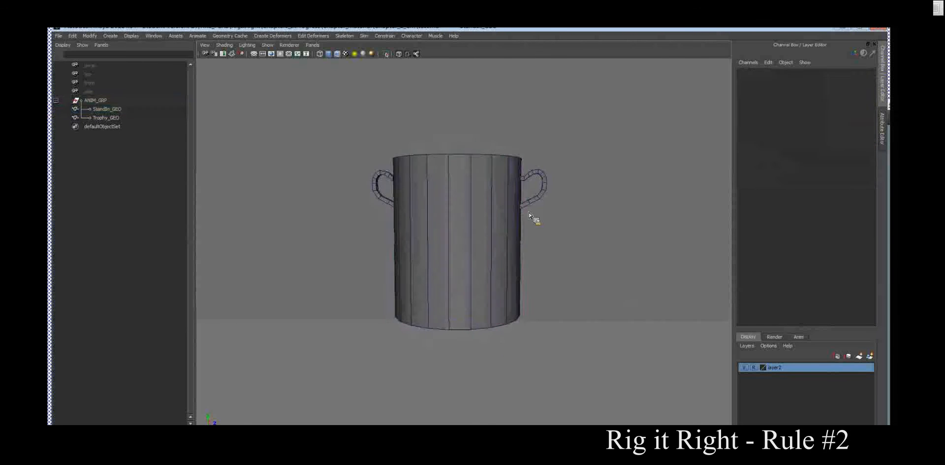
pyautogui.click(102, 108)
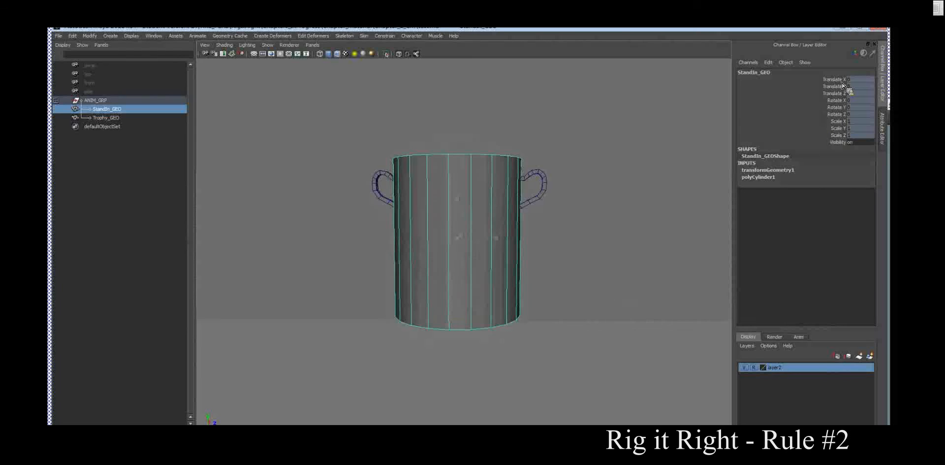